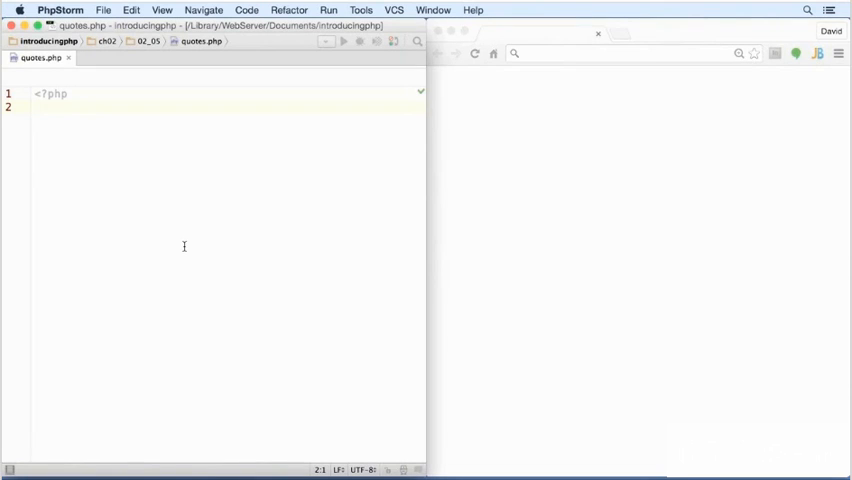
Type $book = 'Hitchhiker's Guide to the Galaxy'; on line 2 of quotes.php
text($book =)
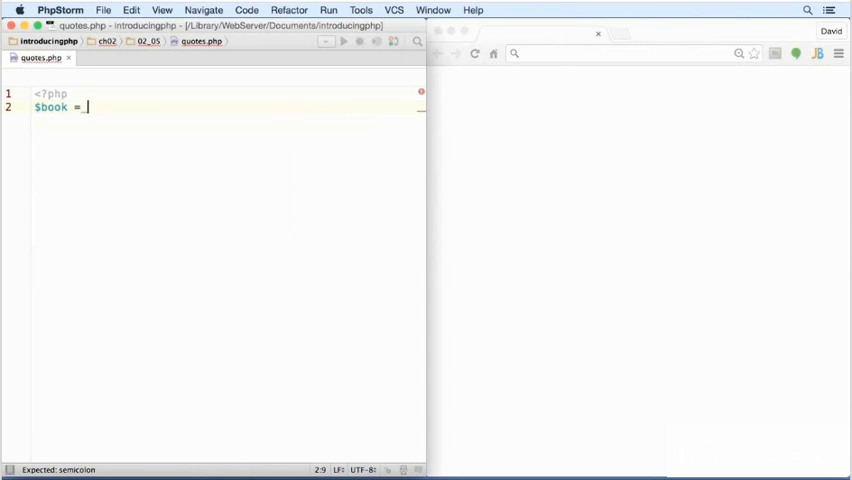
text(')
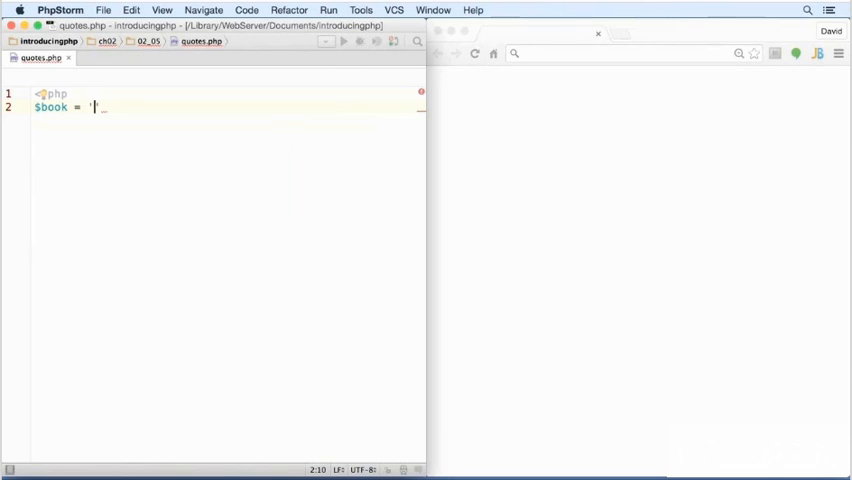
text(Hi)
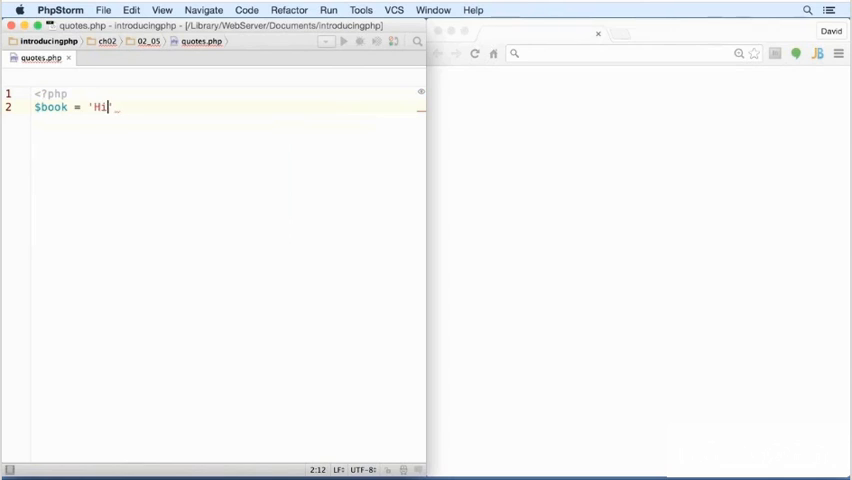
text(tch)
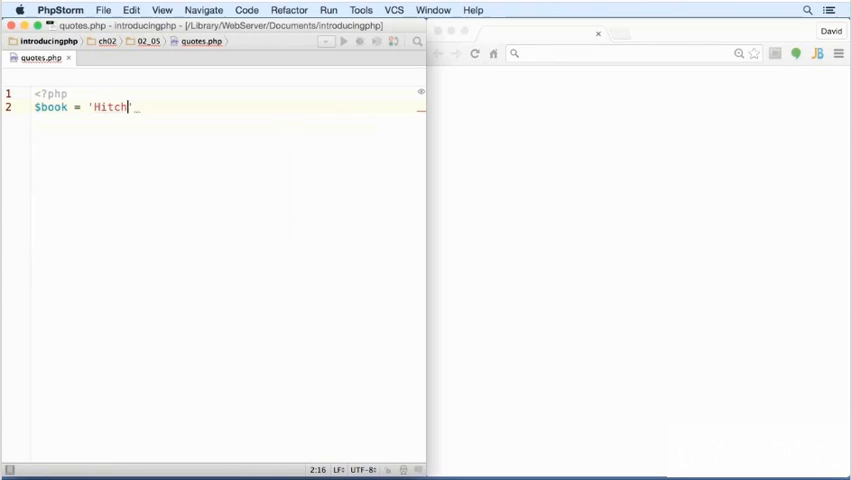
text(hiker)
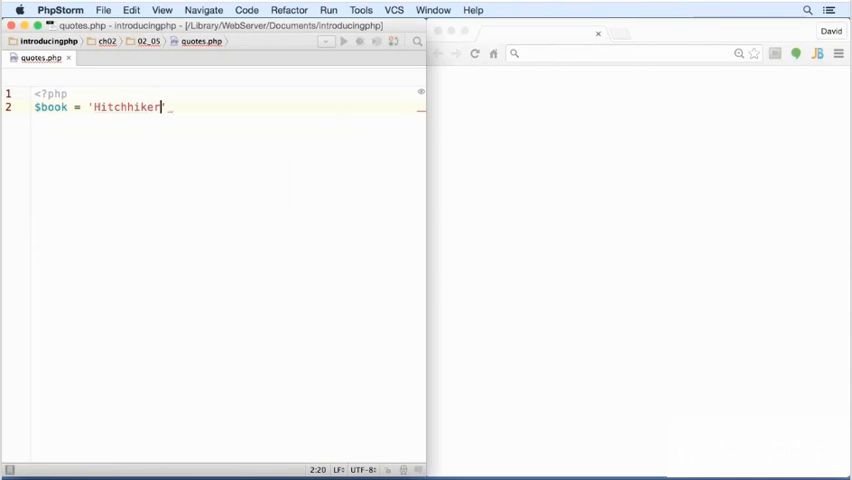
text('s)
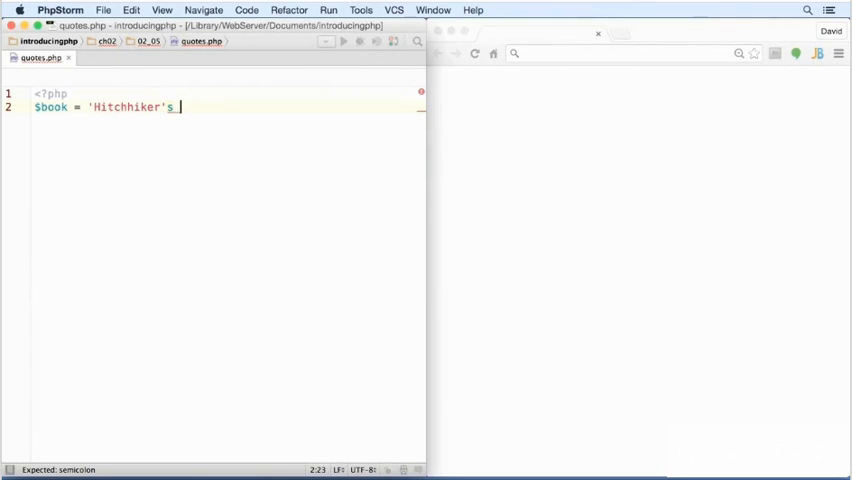
text(Guide t)
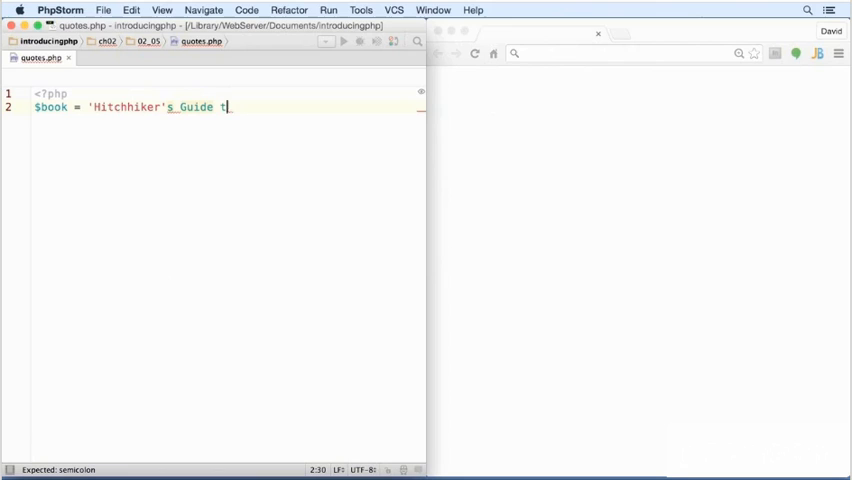
text(o_the_Galaxy)
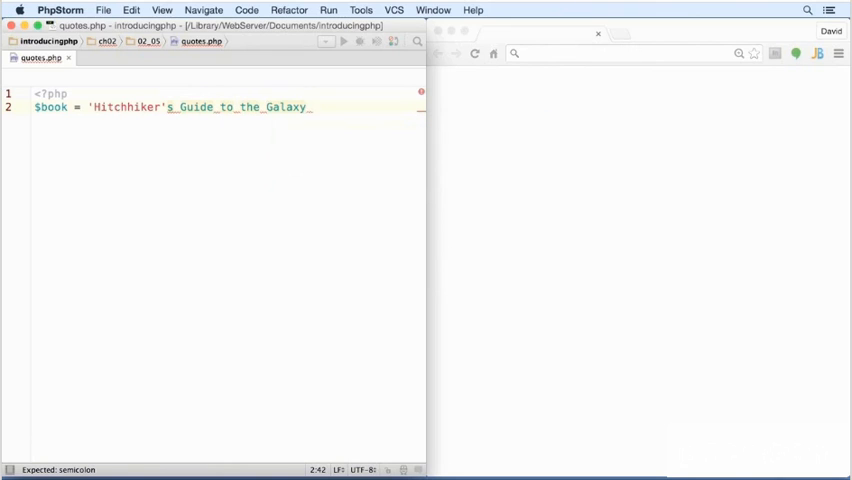
text(')
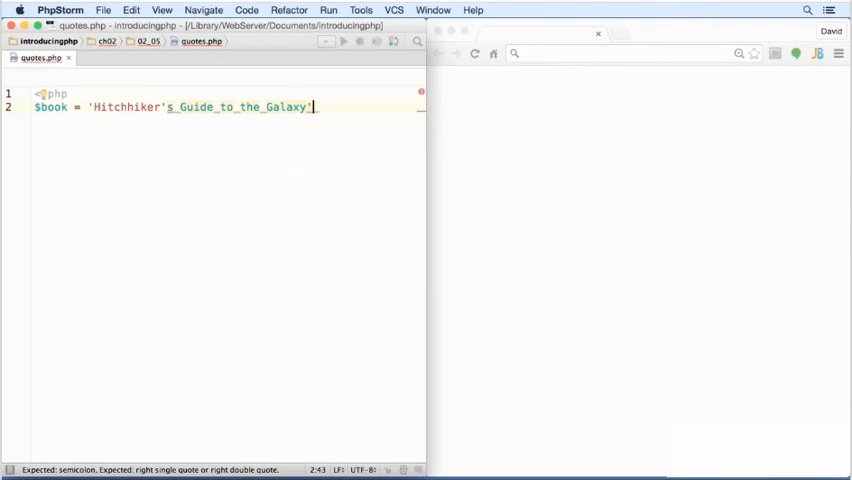
text(;)
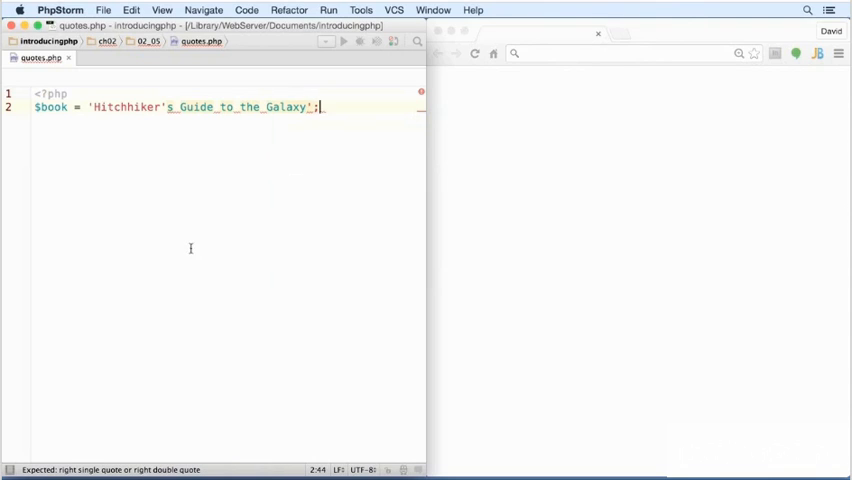
mouse_move(173, 136)
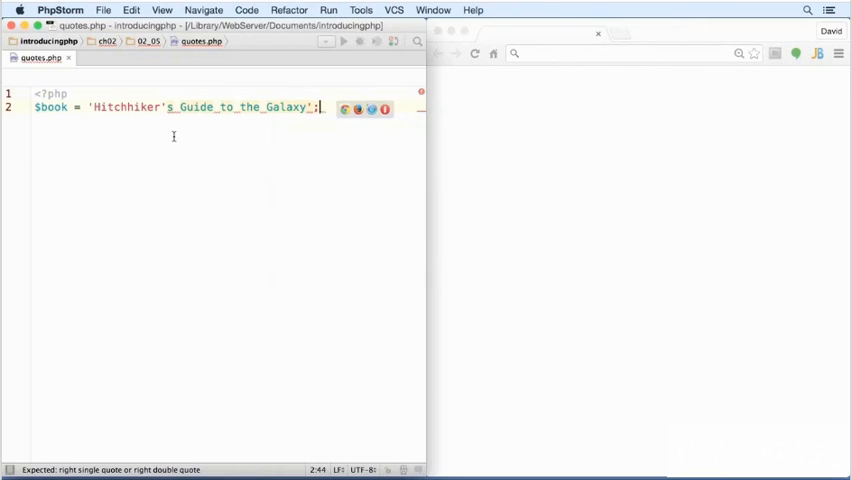
mouse_move(288, 128)
text(\)
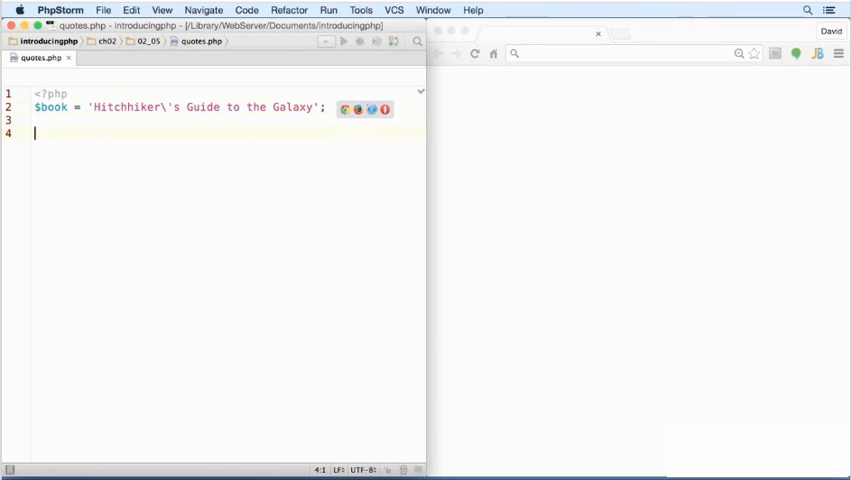
Add echo $book; on line 4 to output the book title
text(echo $book;)
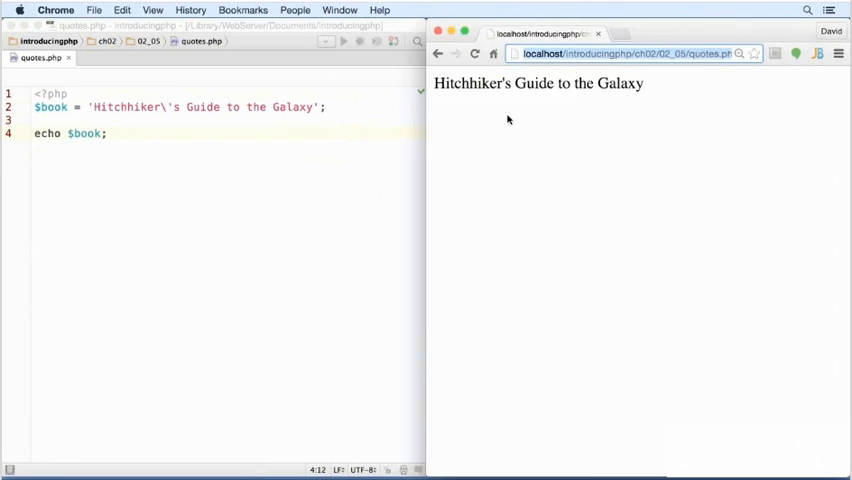
mouse_move(507, 100)
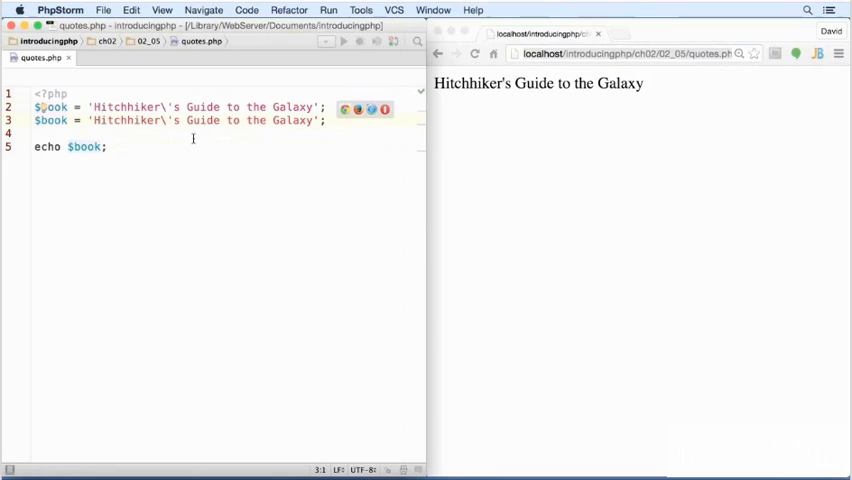
mouse_move(48, 107)
text(//)
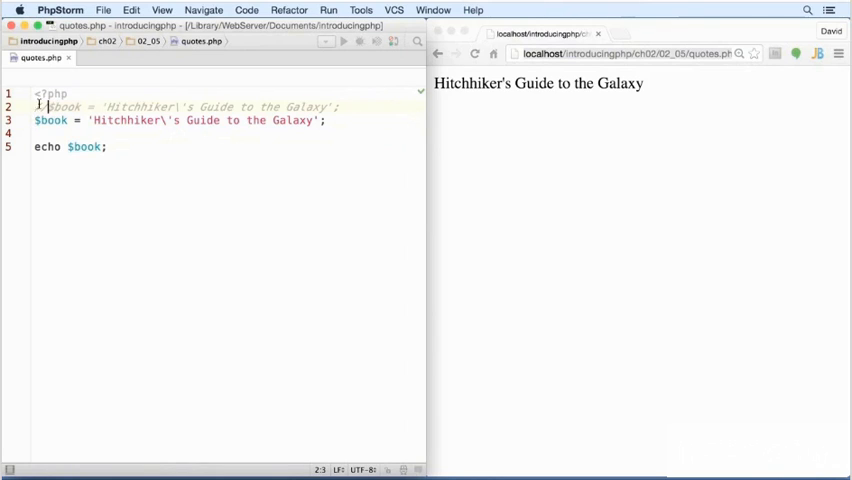
Comment out the escaped single-quoted $book assignment with Cmd+/
key(cmd+/)
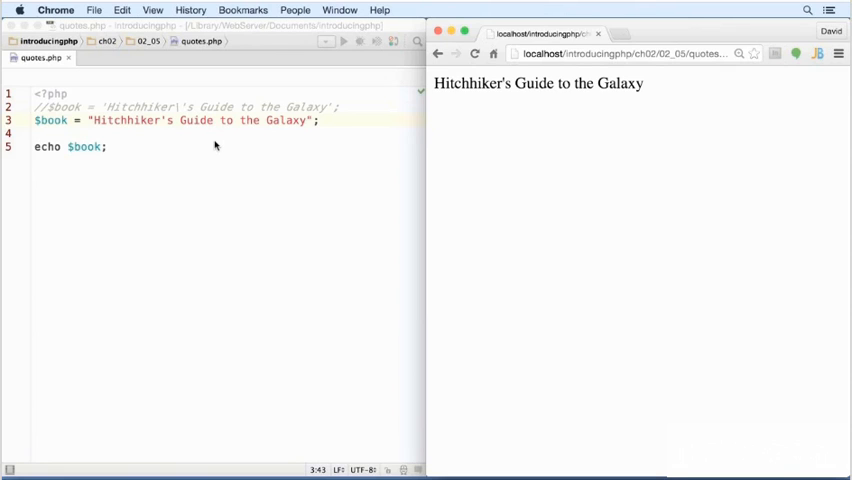
mouse_move(332, 128)
text(')
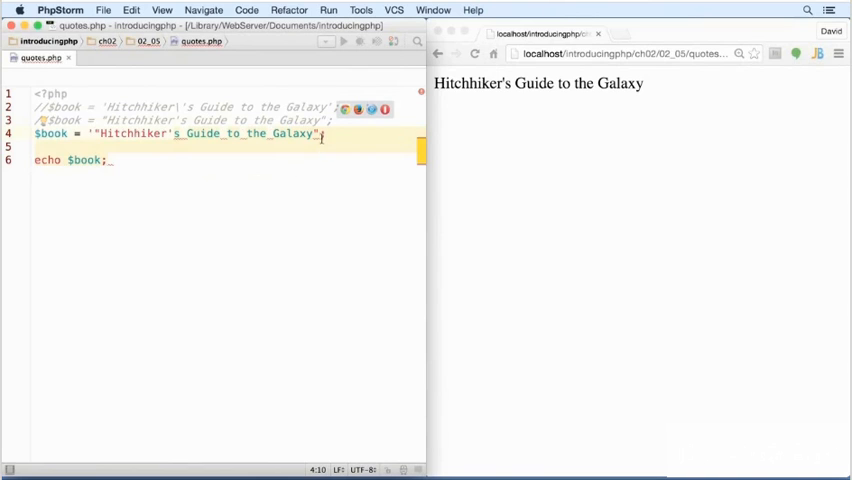
mouse_move(328, 167)
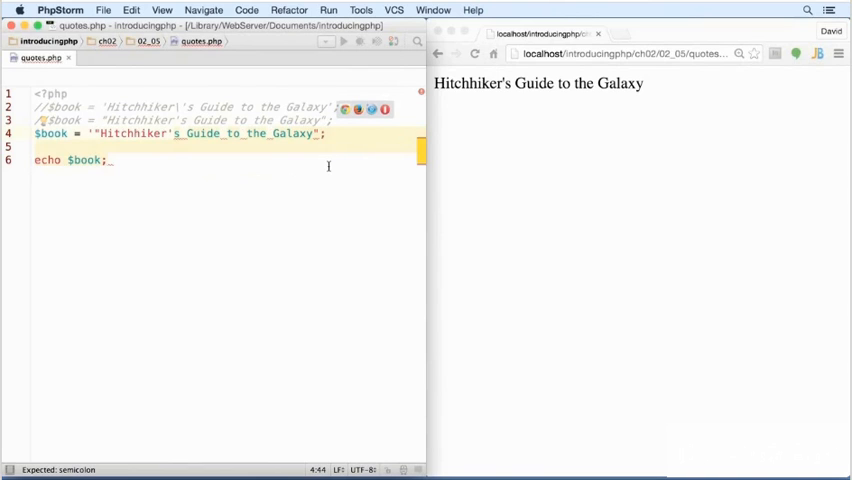
Wrap the double-quoted title in single quotes, escape the apostrophe, and reload Chrome
text(')
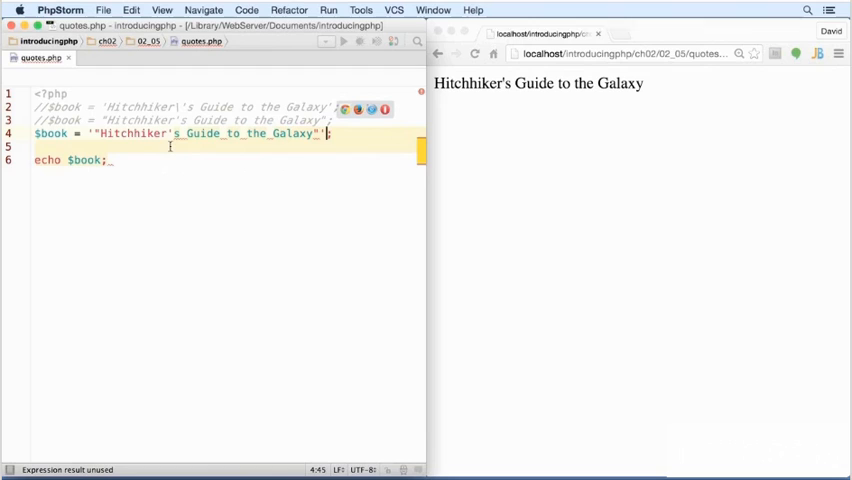
click(168, 133)
text(\)
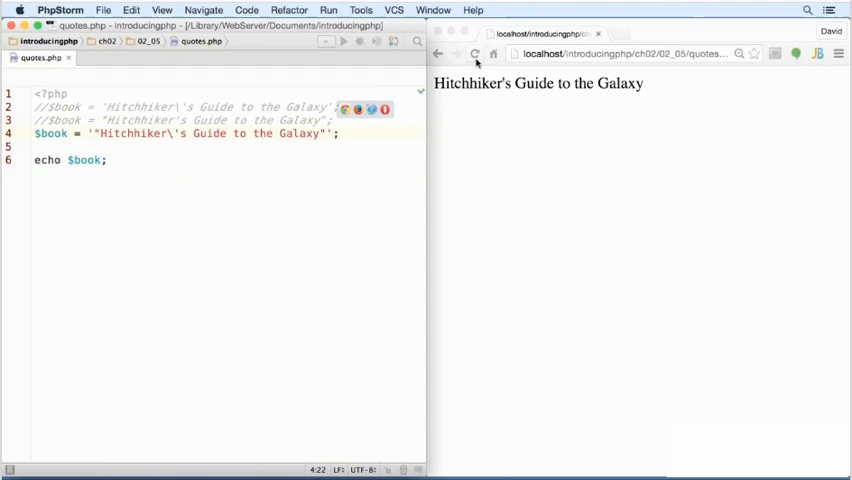
click(474, 54)
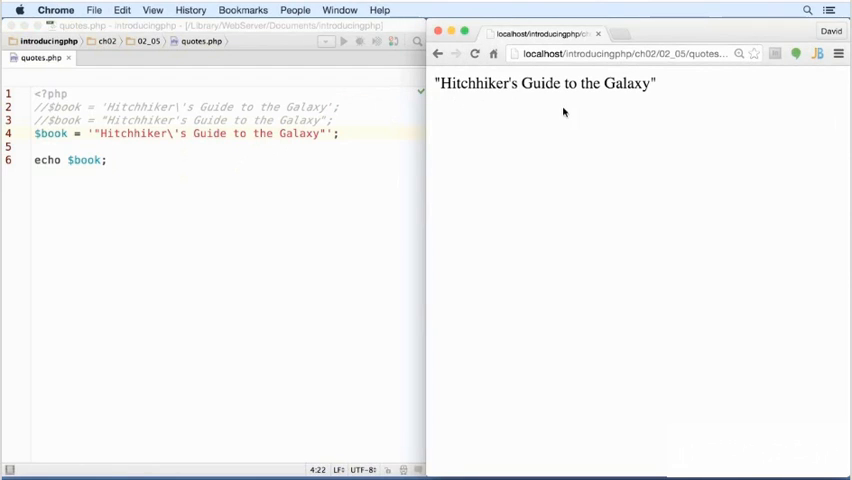
mouse_move(475, 104)
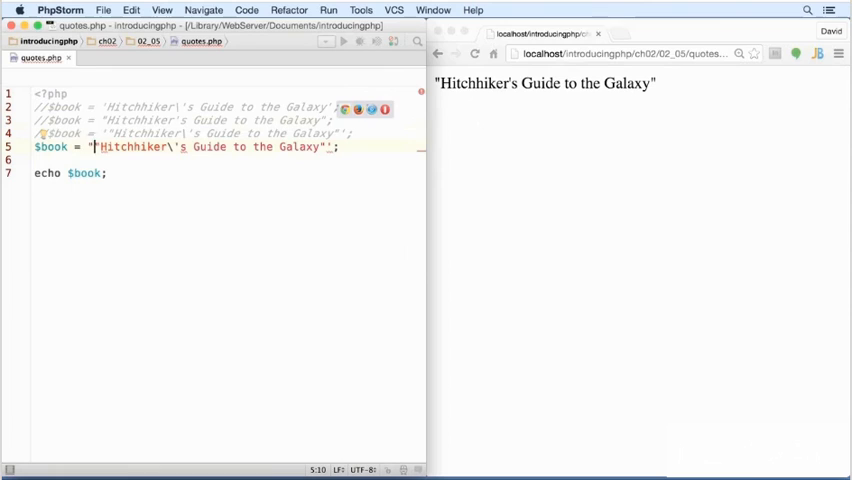
Escape the inner double quotes with \" in the double-quoted $book string
text(\")
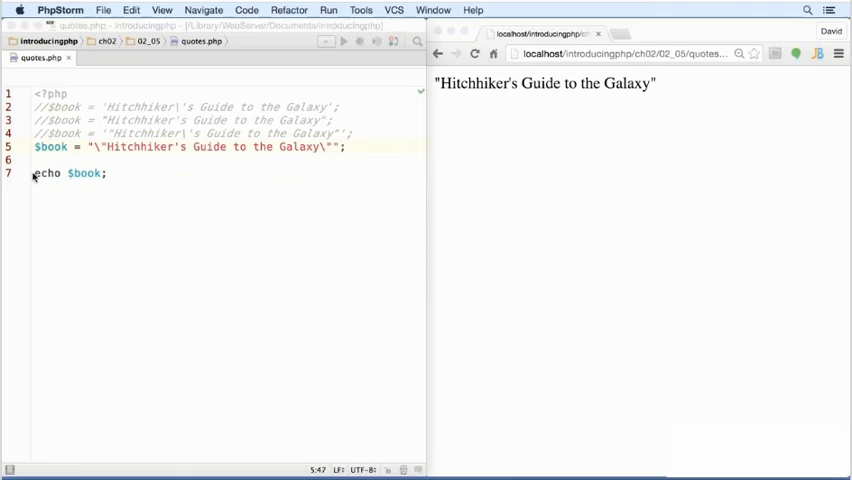
Comment out echo $book with // and add echo 'I love $book'; on line 9
text(//)
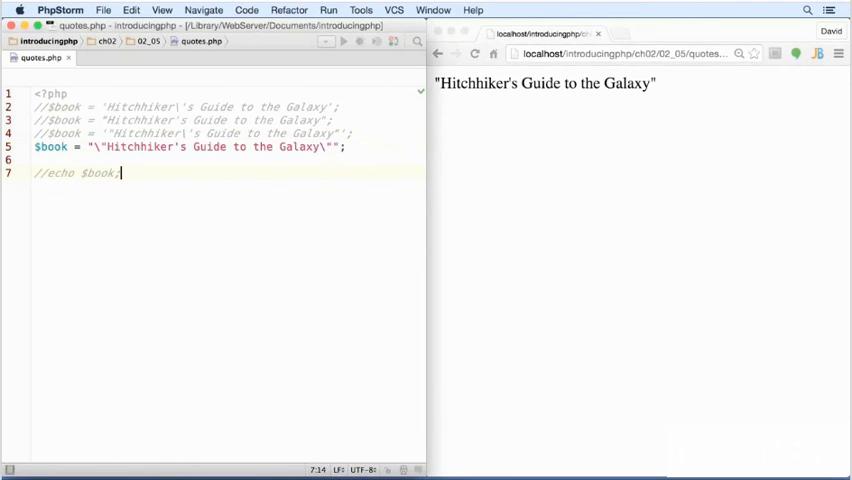
text(e)
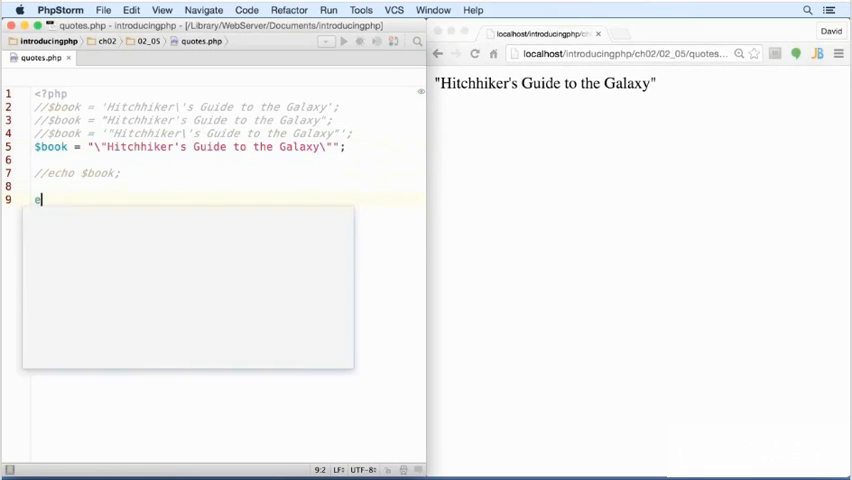
text(cho ')
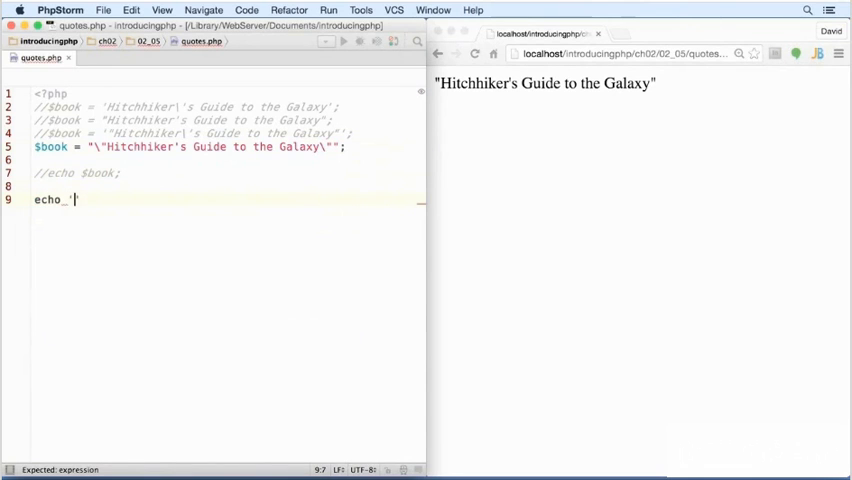
text(I l)
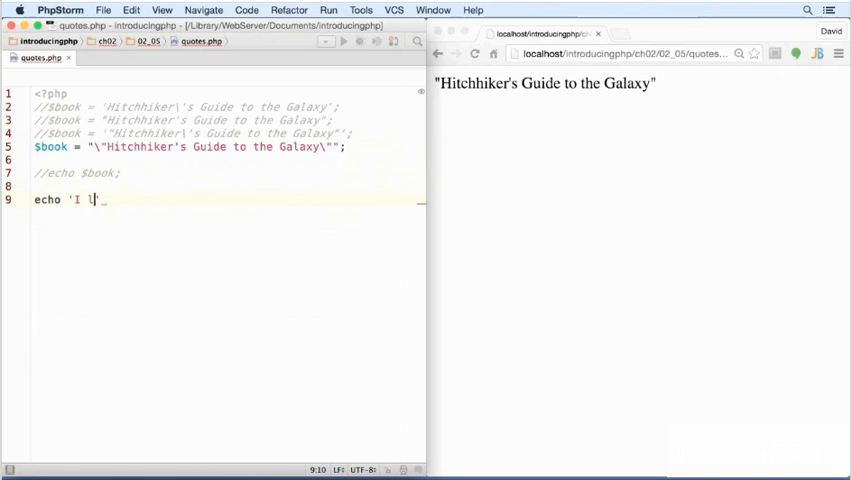
text(ove $book)
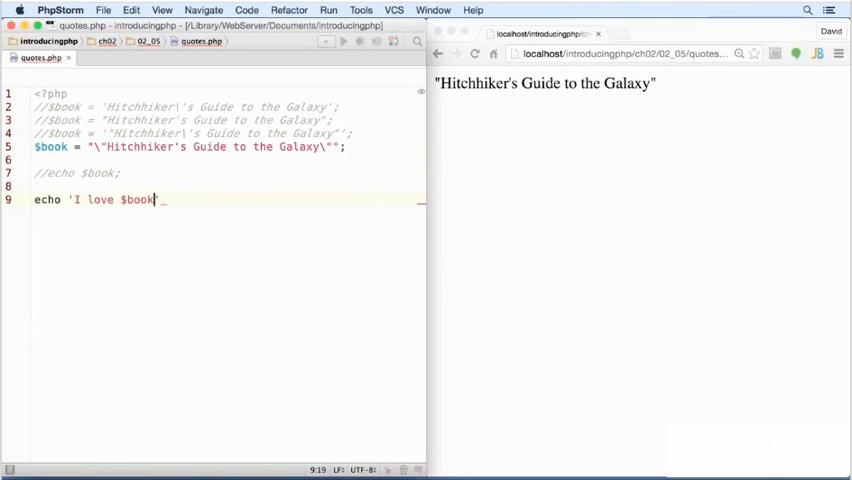
text(';)
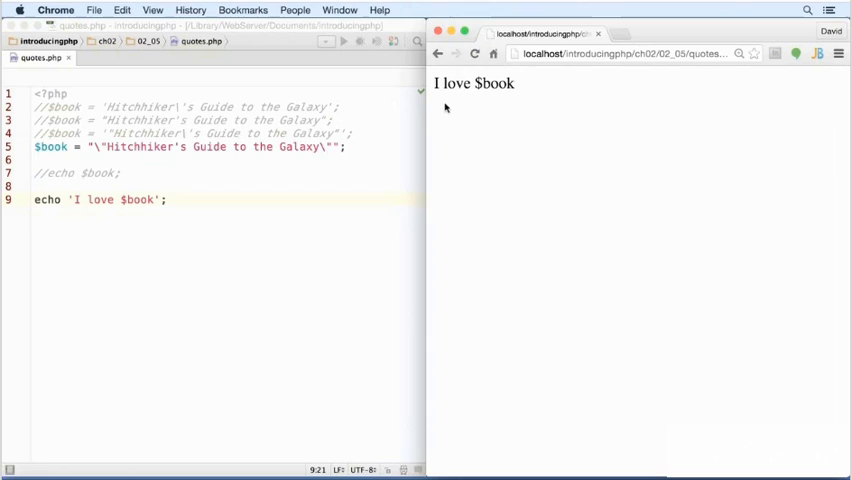
mouse_move(504, 108)
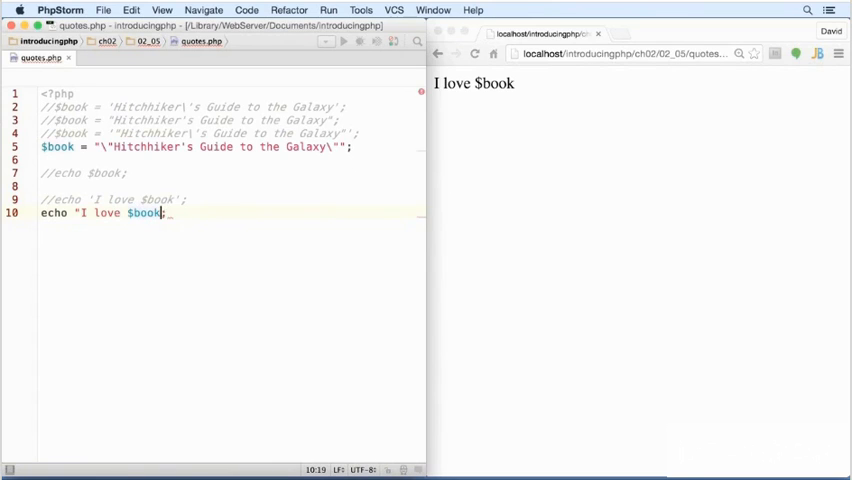
Change the duplicated echo to use double quotes: echo "I love $book";
text(")
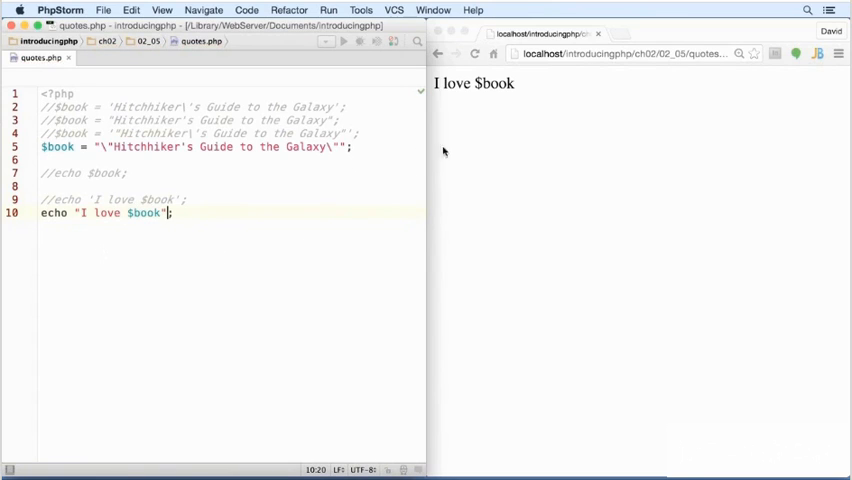